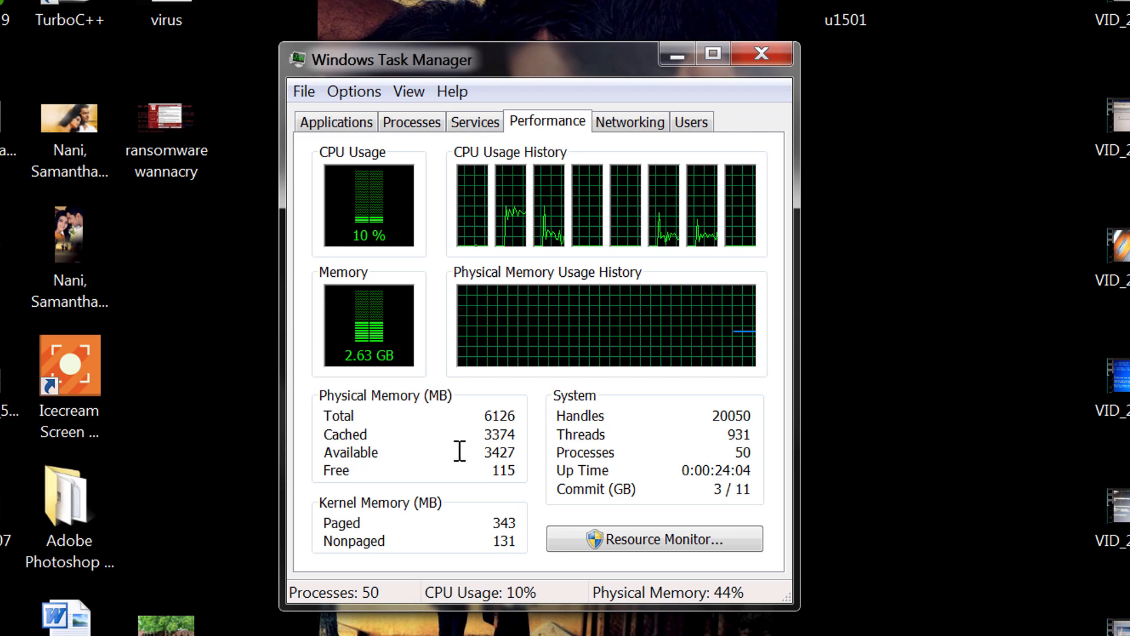
{"action": "mouse_move", "coordinate": [105, 193]}
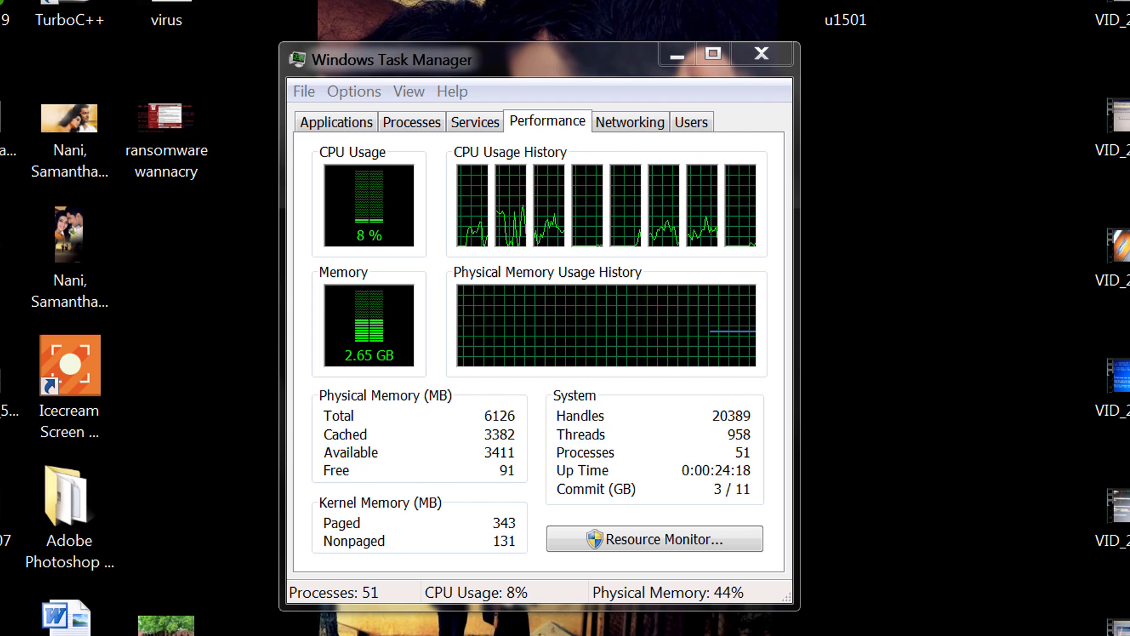
Open the Run dialog from the Start menu with services.msc in the Open field.
{"action": "left_click", "coordinate": [27, 616]}
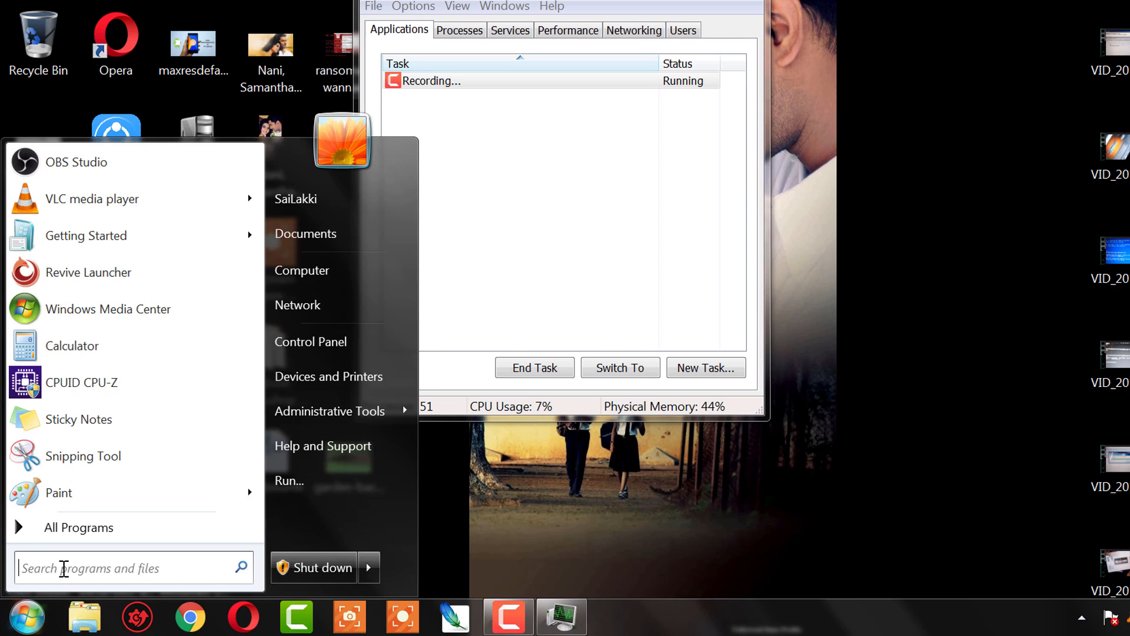
{"action": "left_click", "coordinate": [288, 480]}
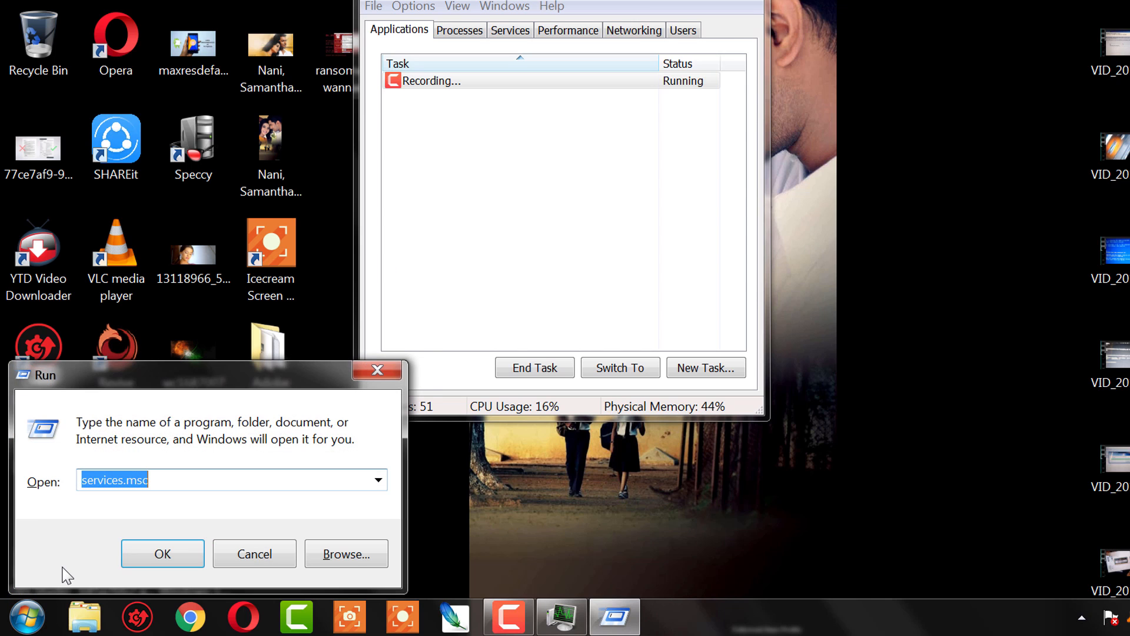
{"action": "left_click", "coordinate": [92, 480]}
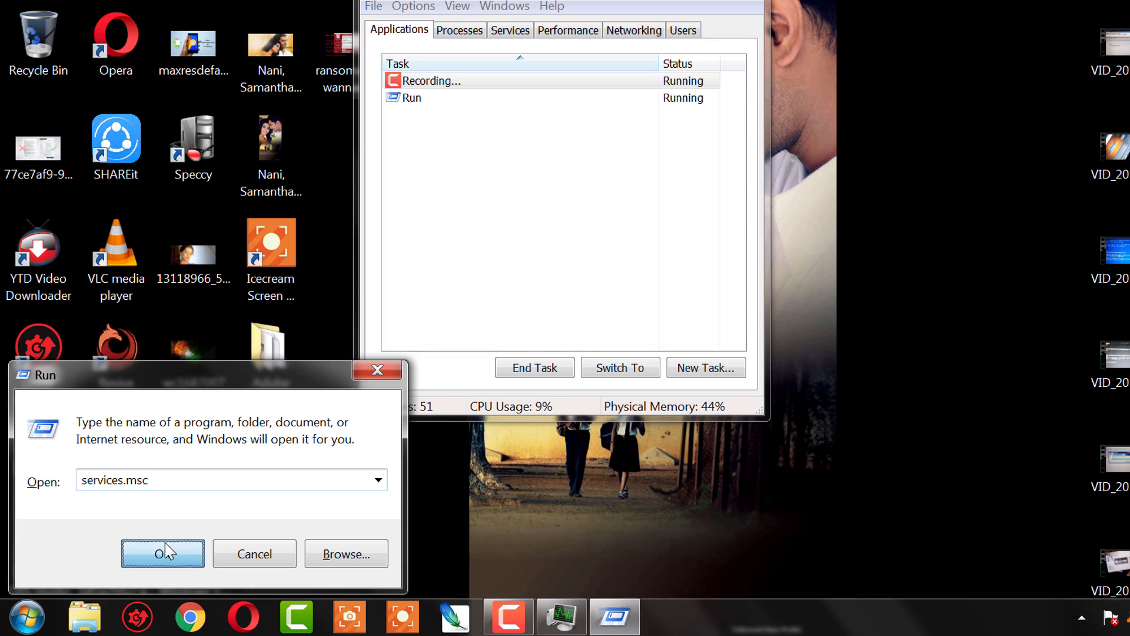
Launch services.msc, widen the Name column, and scroll down to the Windows services.
{"action": "left_click", "coordinate": [162, 553]}
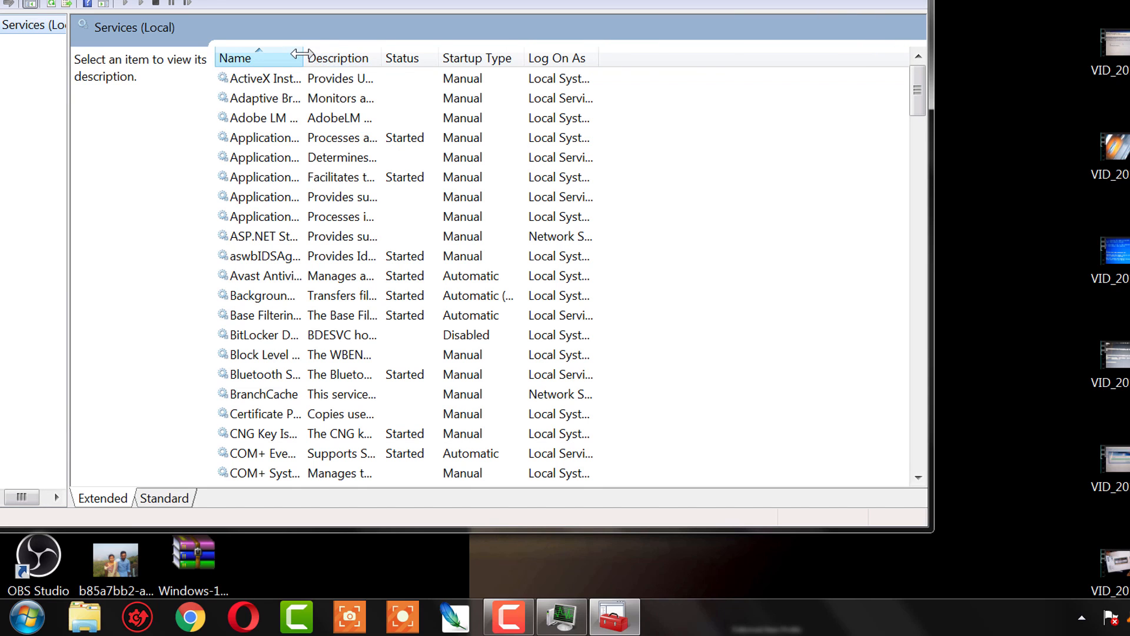
{"action": "left_click_drag", "start_coordinate": [294, 58], "coordinate": [440, 58]}
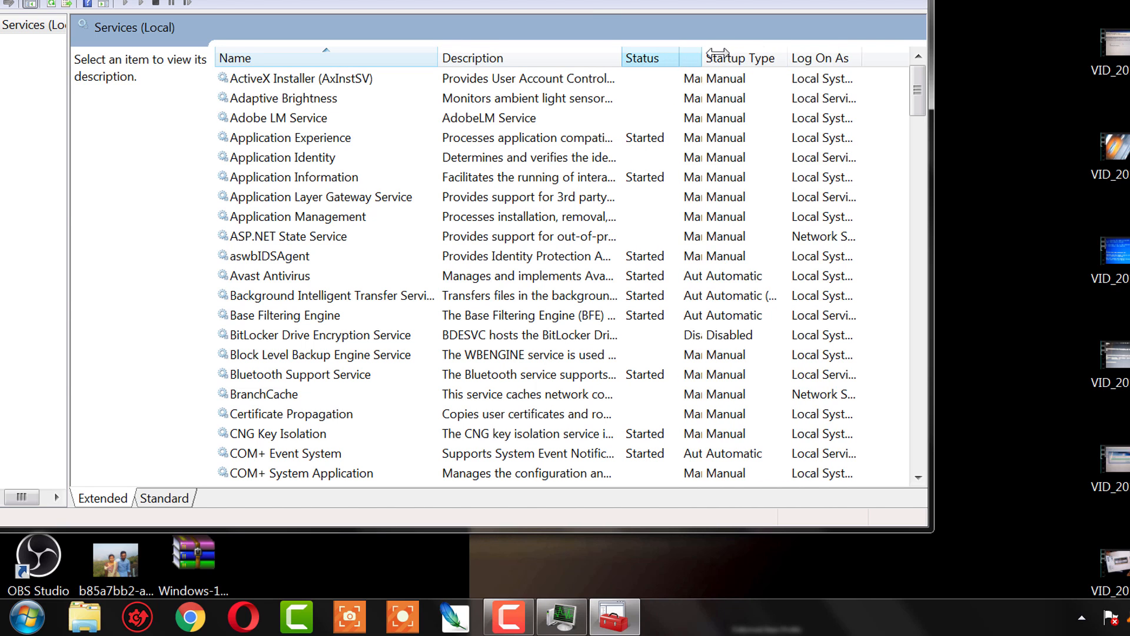
{"action": "scroll", "scroll_direction": "down", "scroll_amount": 3}
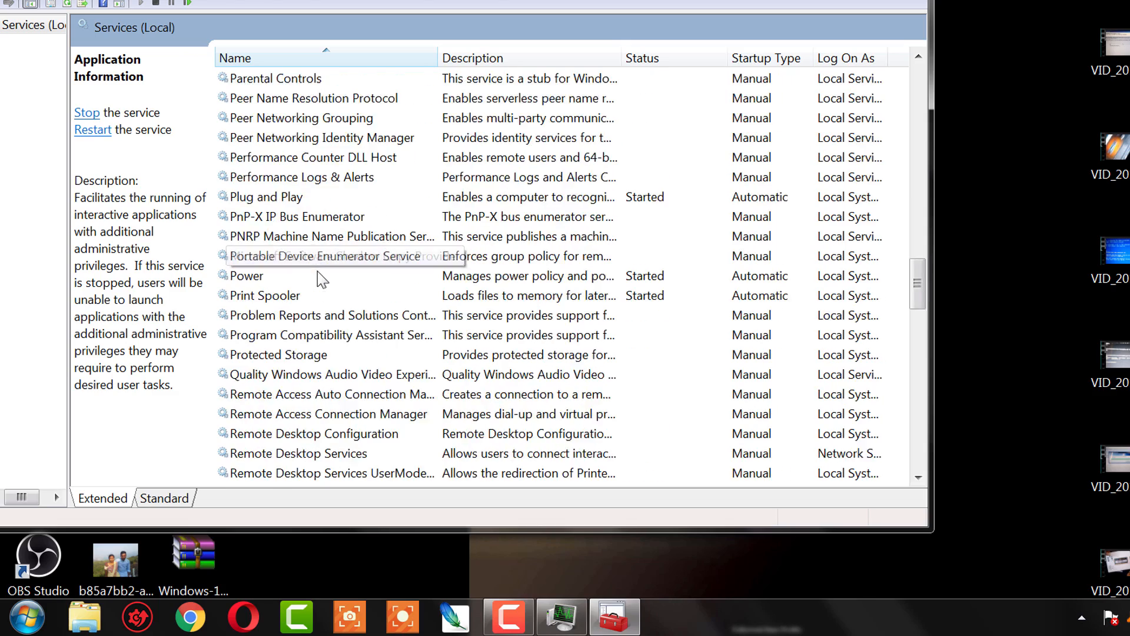
{"action": "scroll", "scroll_direction": "down", "scroll_amount": 3}
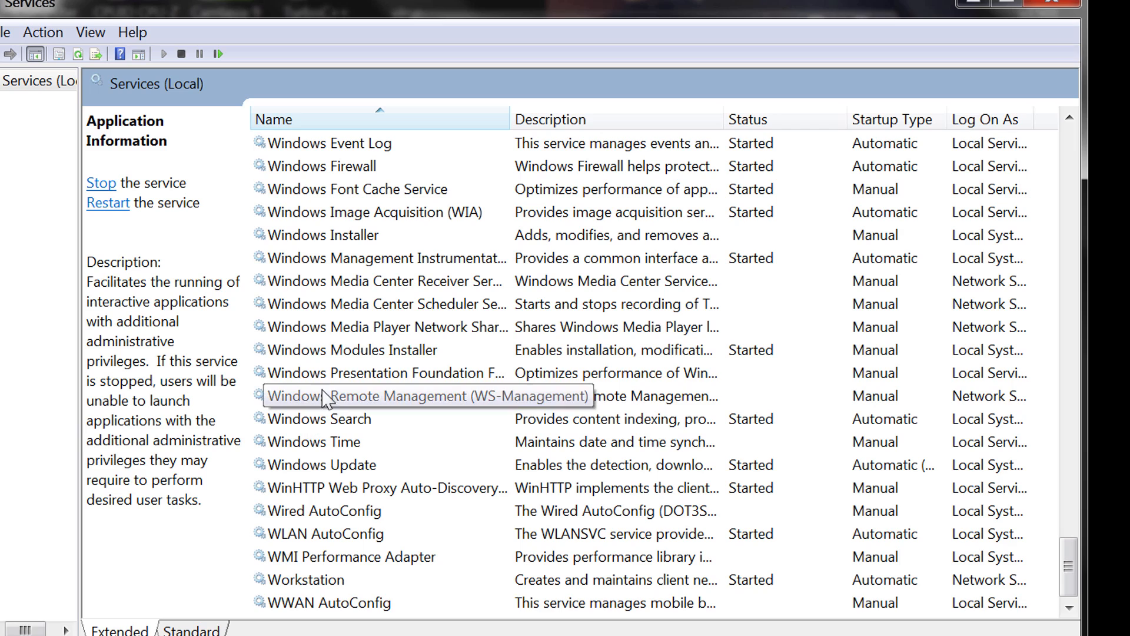
{"action": "mouse_move", "coordinate": [346, 354]}
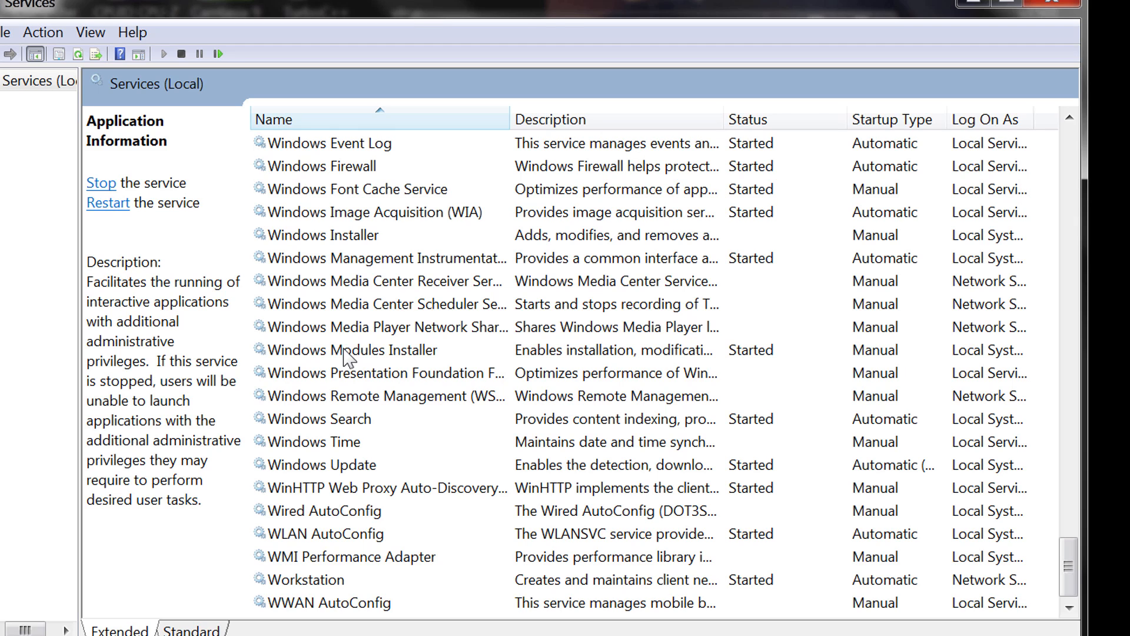
{"action": "mouse_move", "coordinate": [313, 363]}
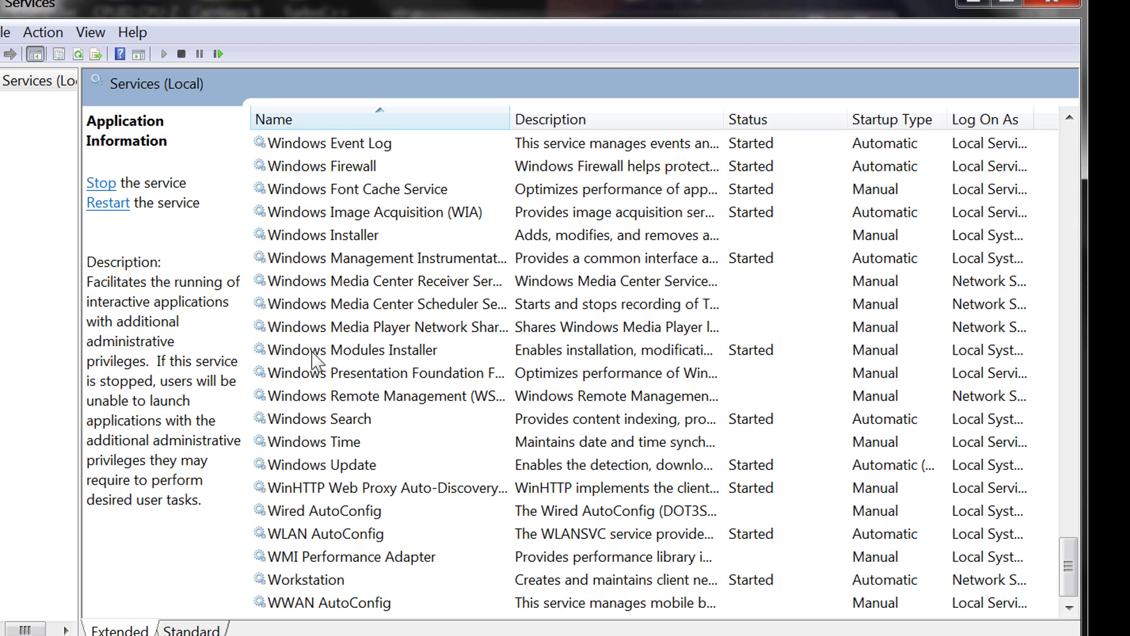
Set Windows Update's startup type to Disabled, stop the service, and confirm with OK.
{"action": "left_click", "coordinate": [324, 464]}
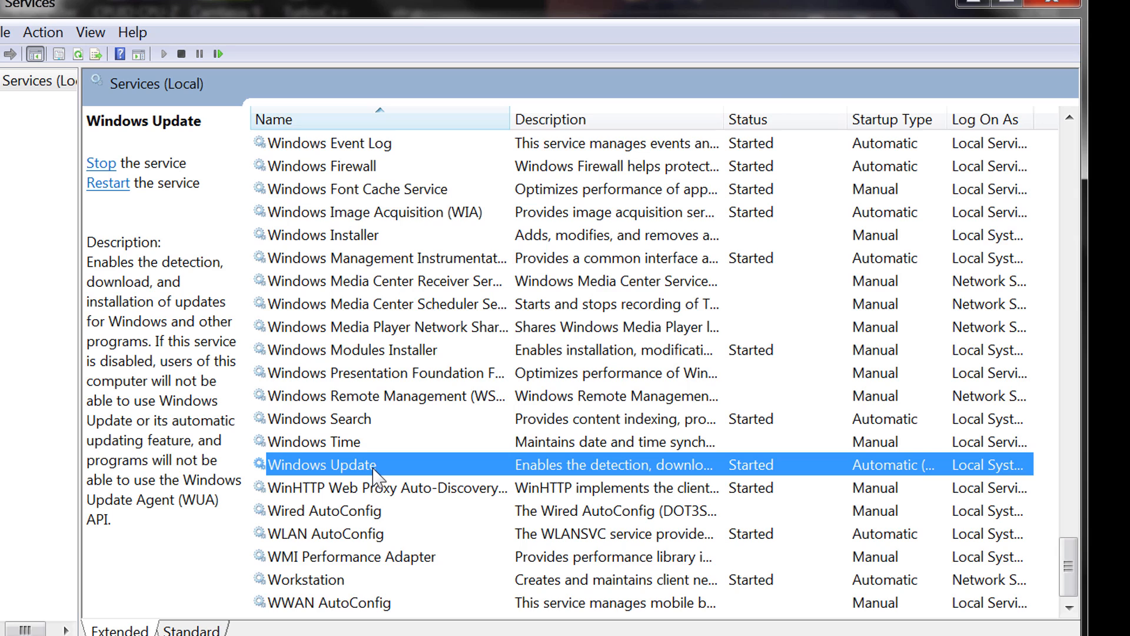
{"action": "double_click", "coordinate": [322, 465]}
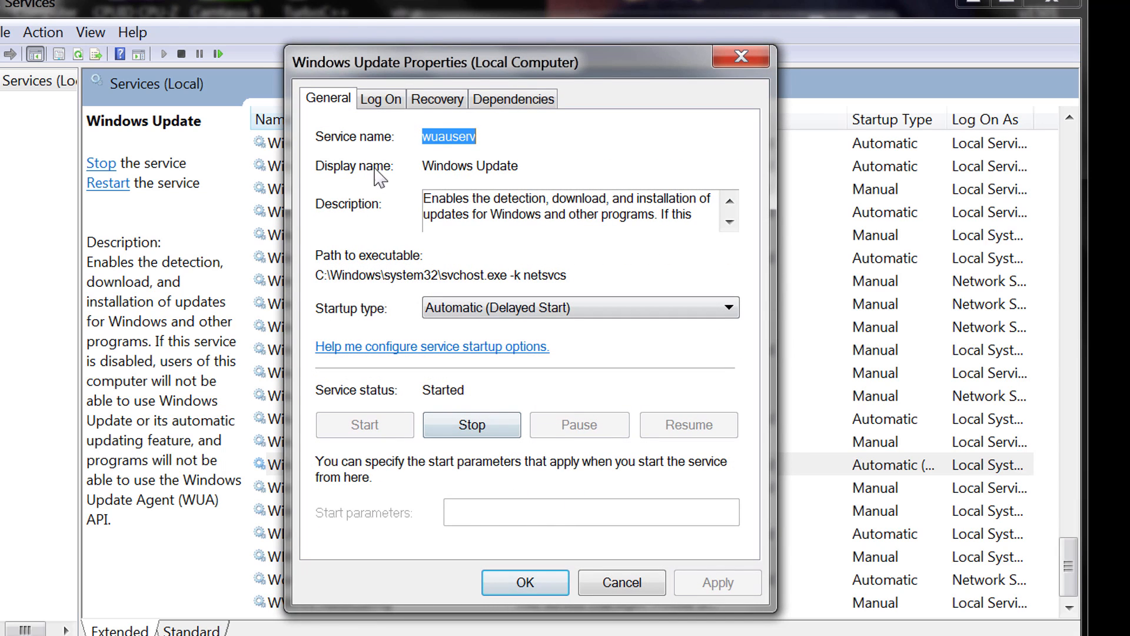
{"action": "left_click", "coordinate": [727, 307]}
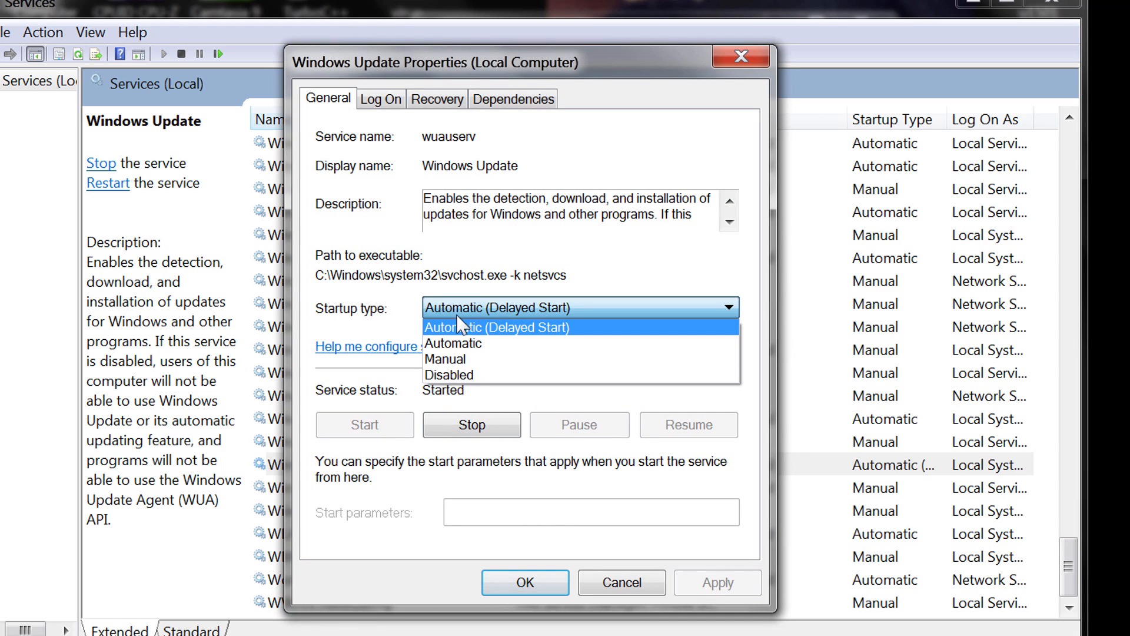
{"action": "left_click", "coordinate": [449, 374]}
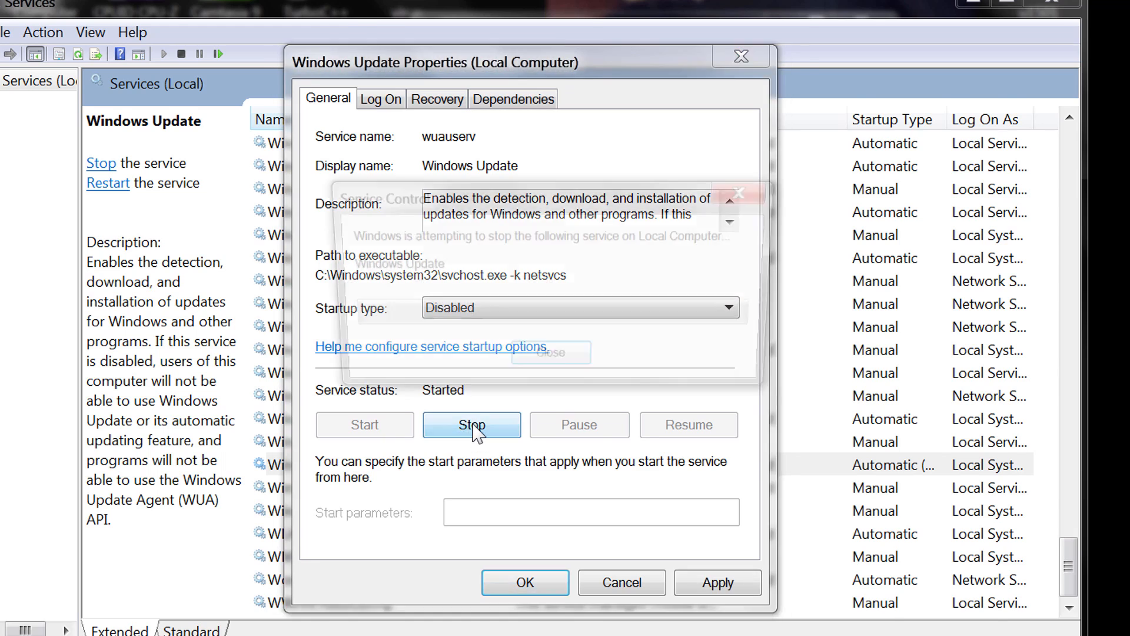
{"action": "left_click", "coordinate": [471, 423]}
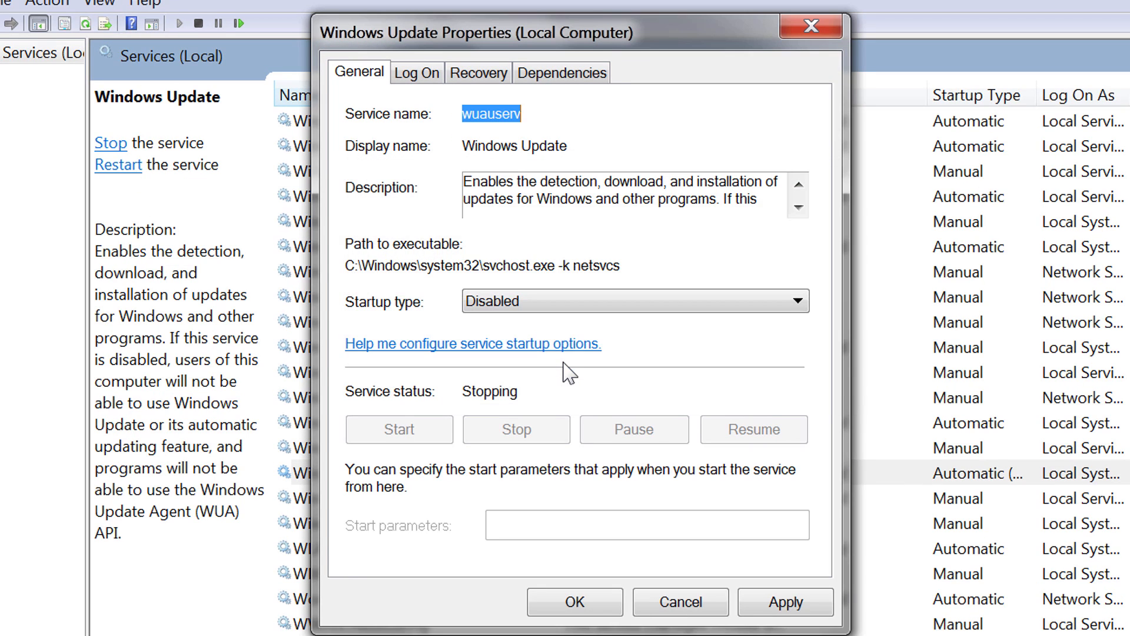
{"action": "mouse_move", "coordinate": [574, 601]}
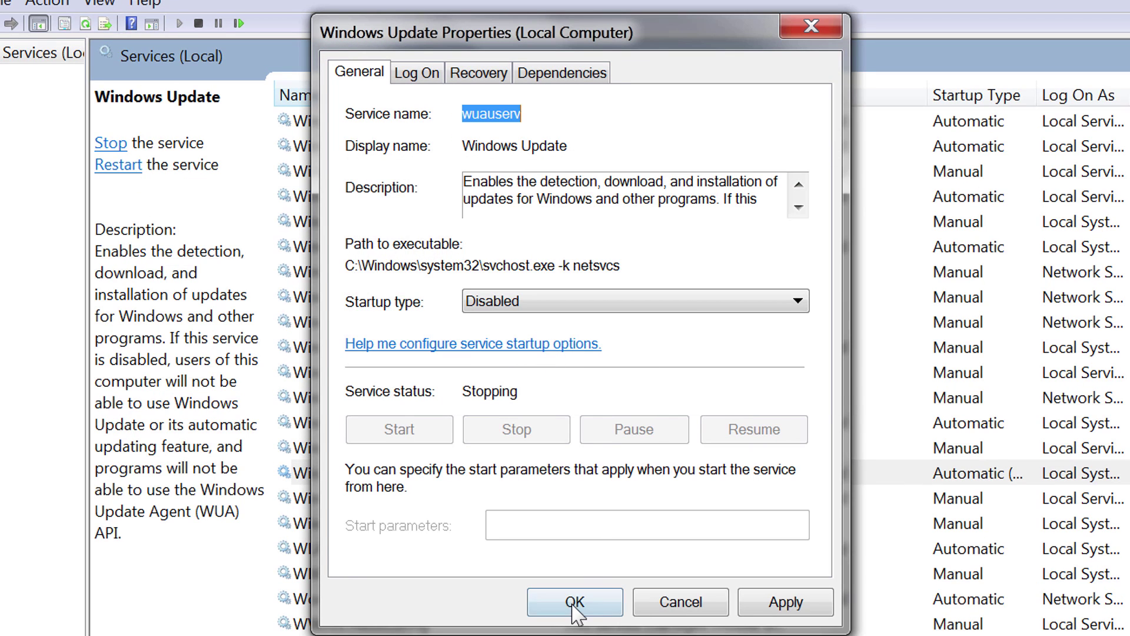
{"action": "left_click", "coordinate": [575, 600]}
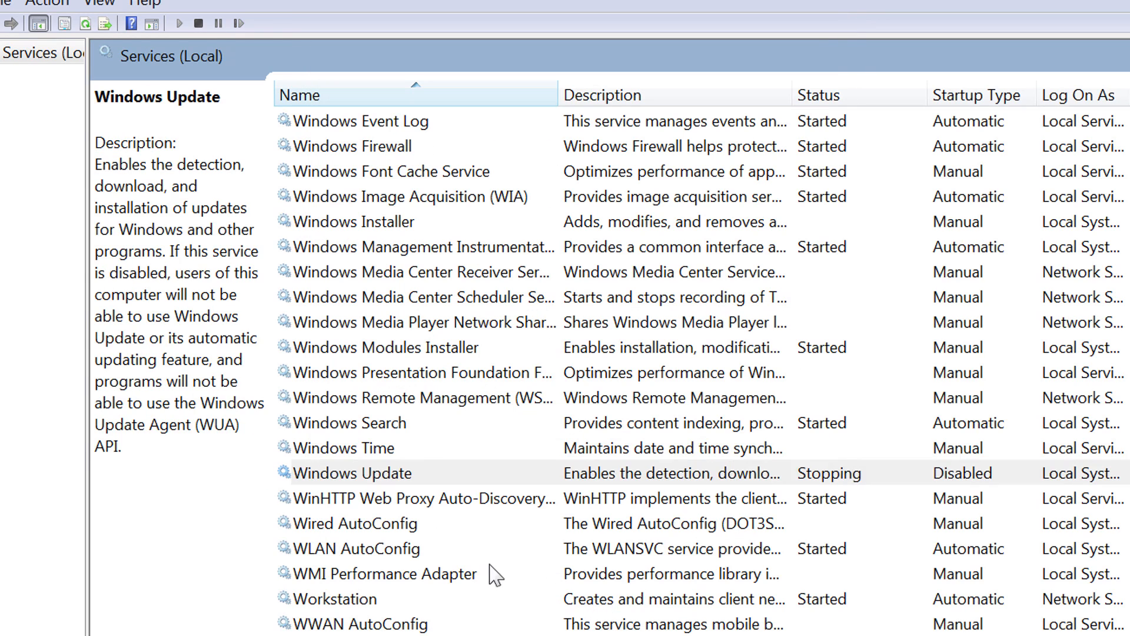
Set the Windows Search and Windows Defender startup types to Disabled.
{"action": "left_click", "coordinate": [333, 598]}
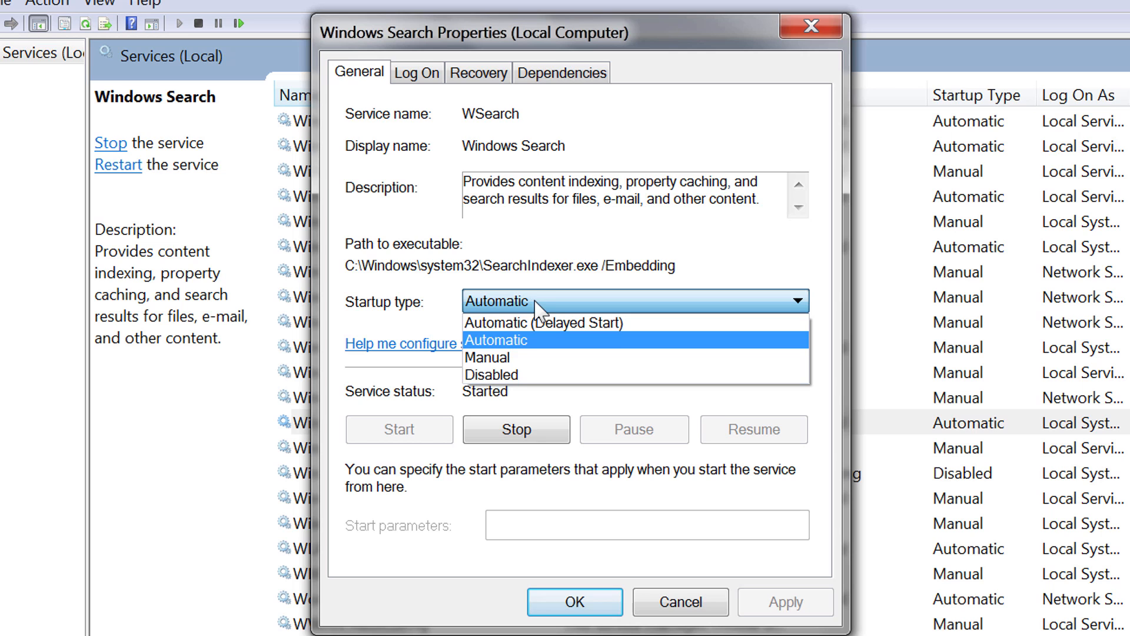
{"action": "left_click", "coordinate": [487, 357]}
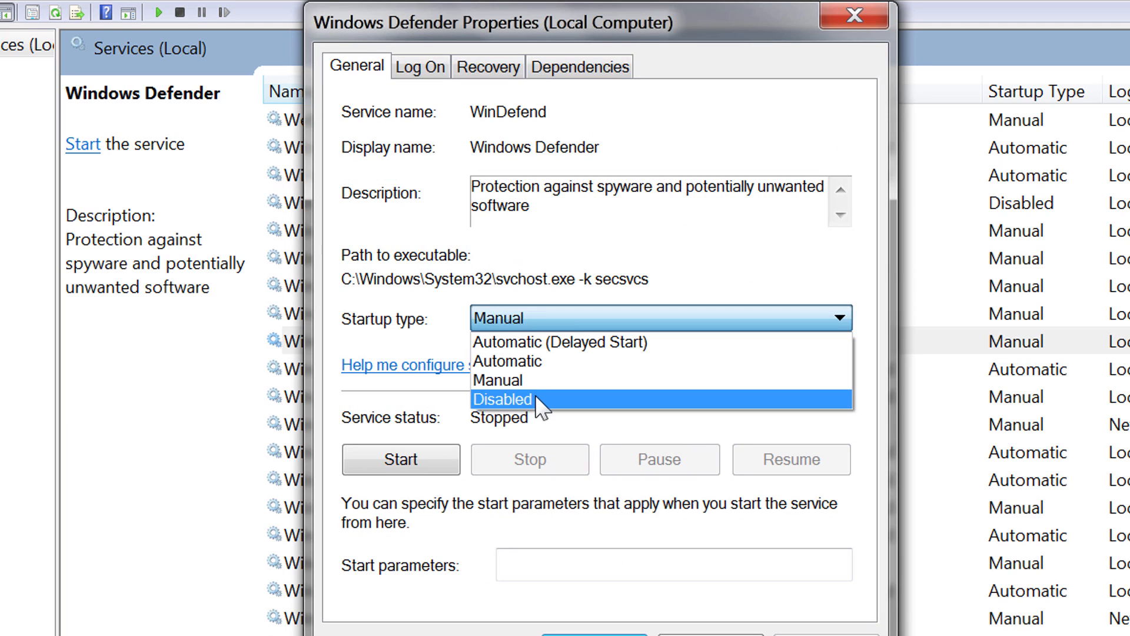
{"action": "left_click", "coordinate": [502, 398]}
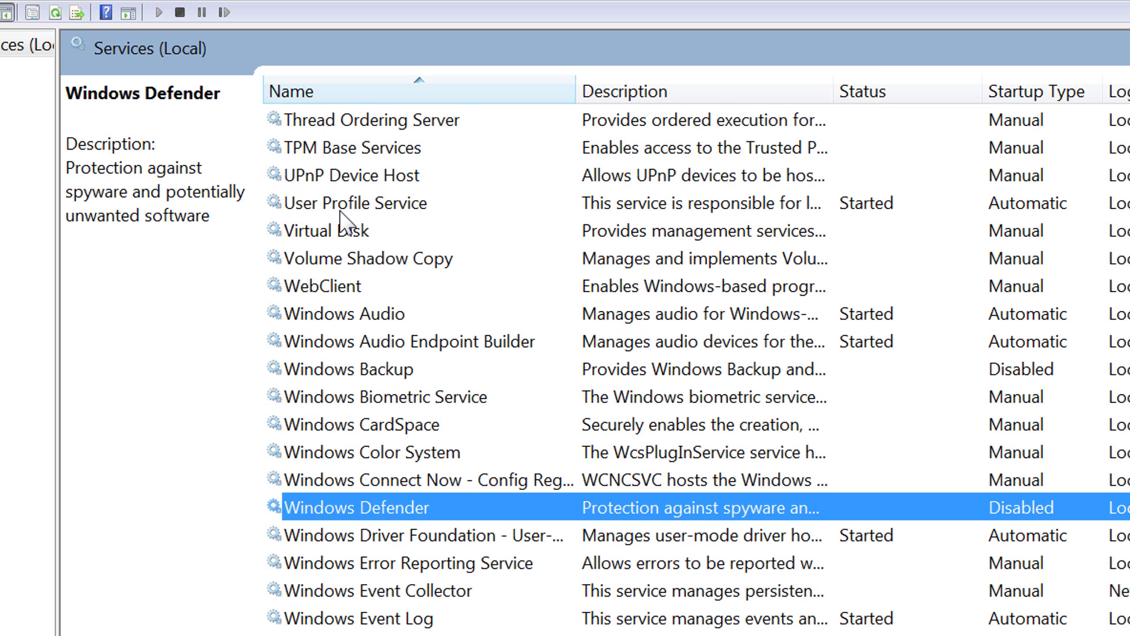
Scroll up to the Smart Card service and check its startup type is Disabled.
{"action": "scroll", "scroll_direction": "up", "scroll_amount": 3}
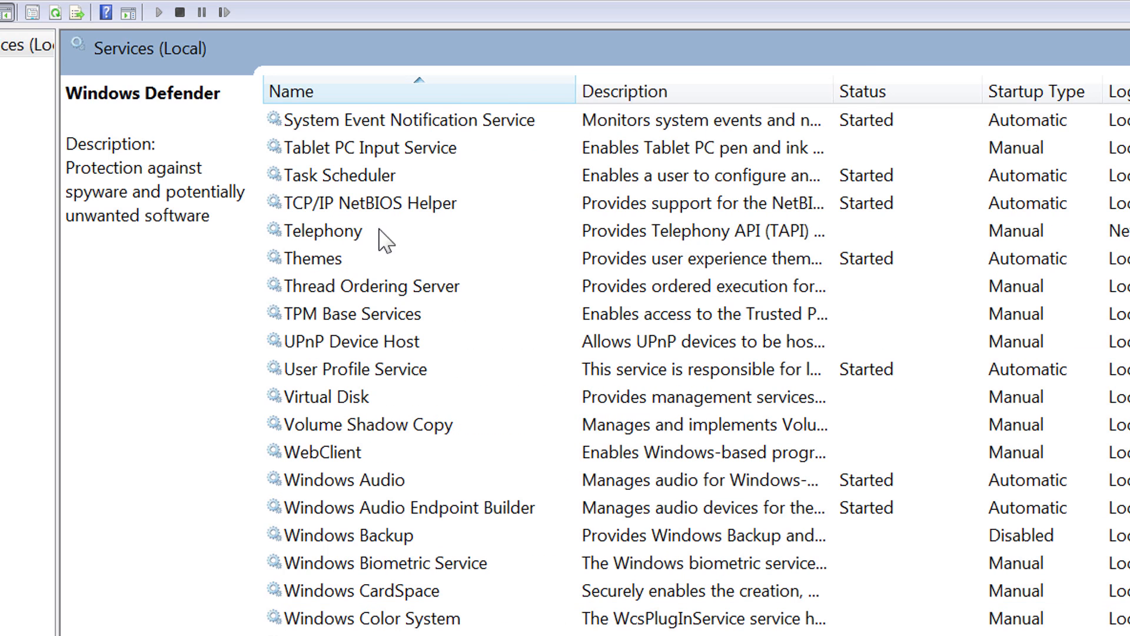
{"action": "left_click", "coordinate": [329, 258]}
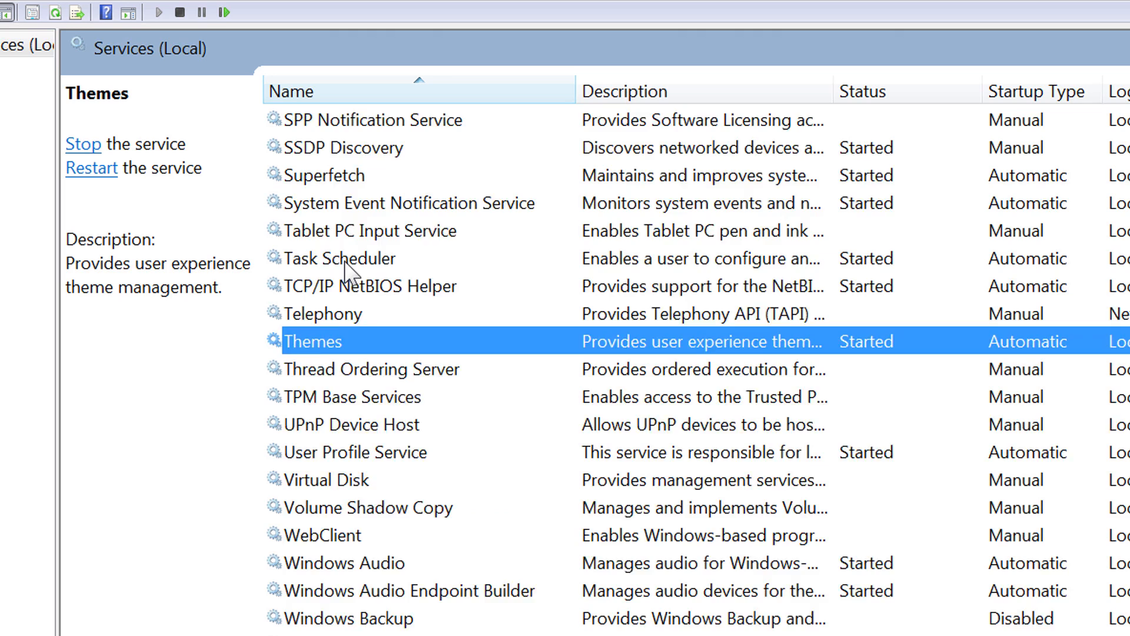
{"action": "scroll", "scroll_direction": "up", "scroll_amount": 3}
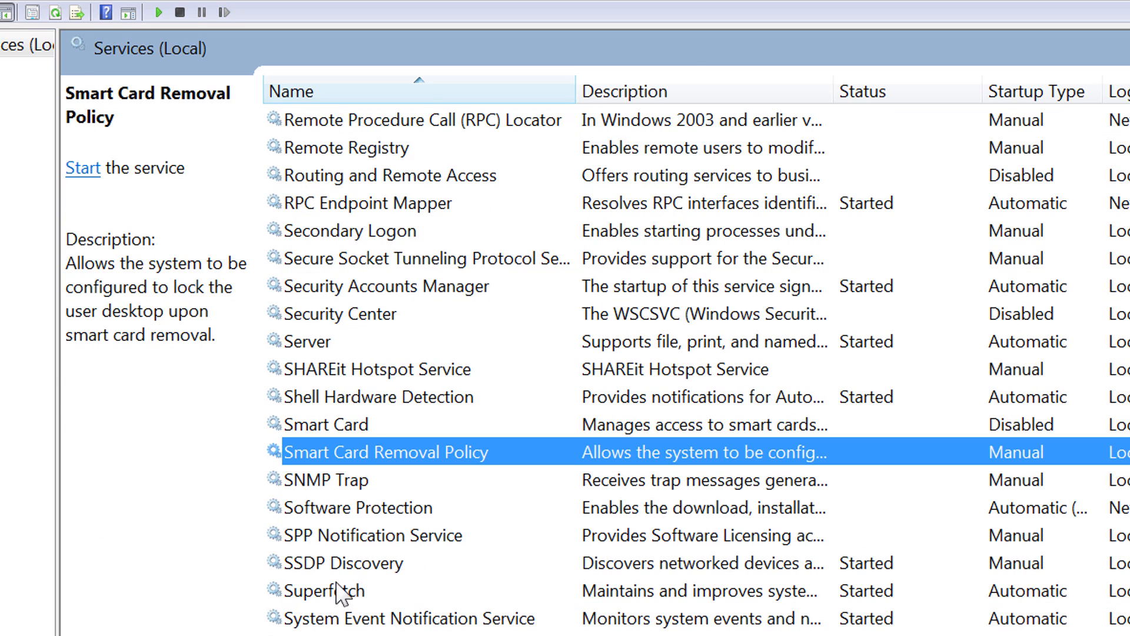
{"action": "scroll", "scroll_direction": "up", "scroll_amount": 3}
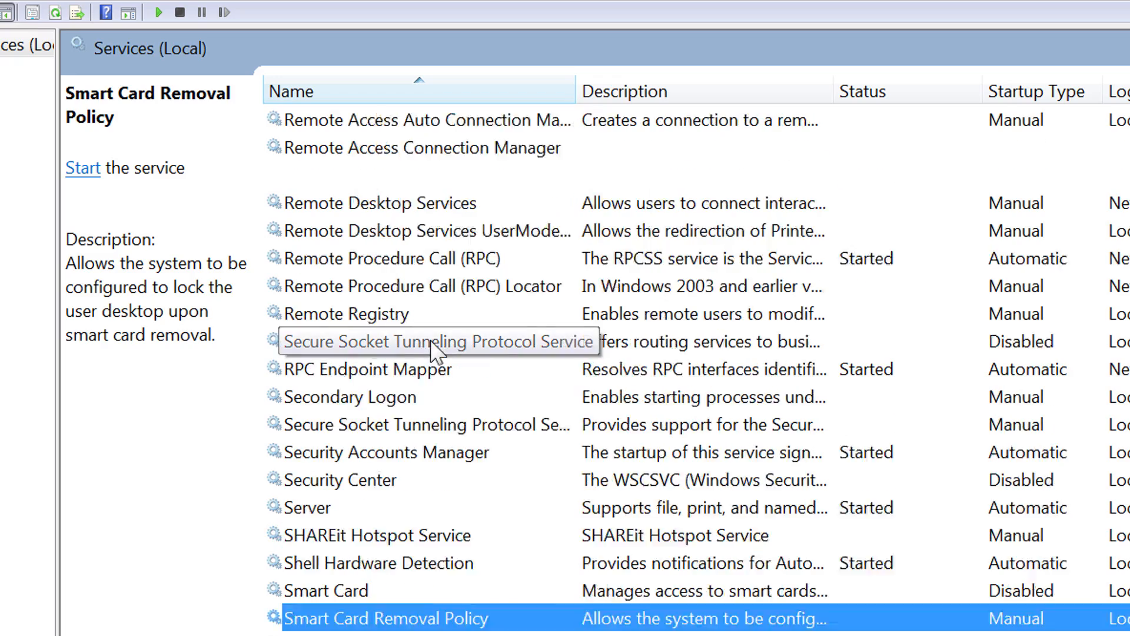
{"action": "scroll", "scroll_direction": "up", "scroll_amount": 3}
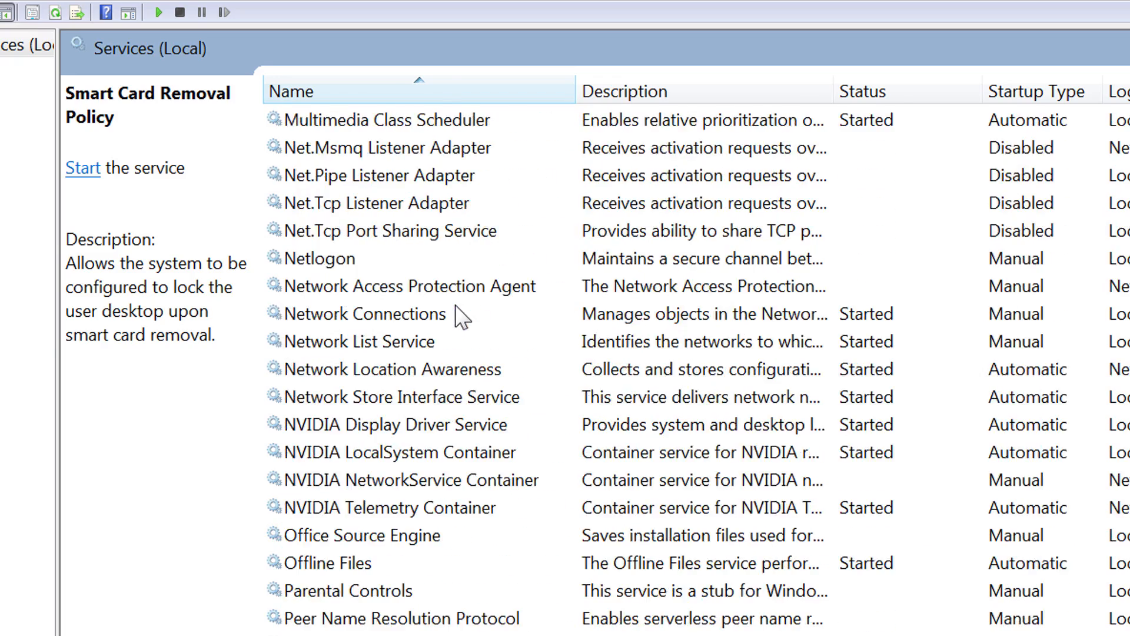
{"action": "double_click", "coordinate": [360, 313]}
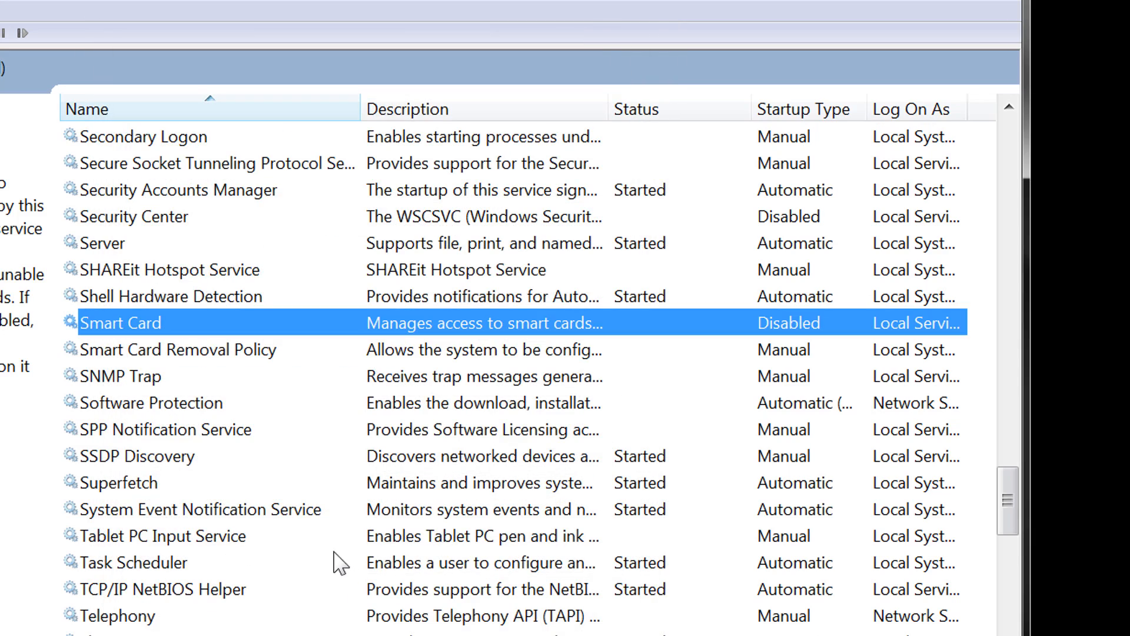
{"action": "scroll", "scroll_direction": "down", "scroll_amount": 3}
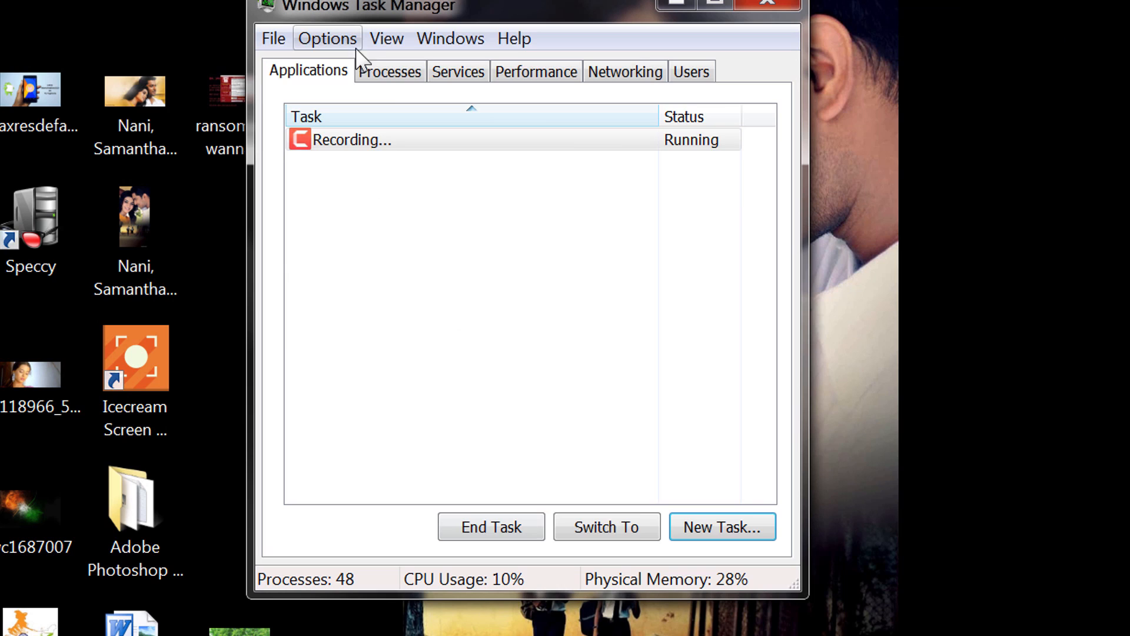
Check Task Manager's Performance figures for 1.70 GB memory use, then view the Processes list.
{"action": "left_click", "coordinate": [536, 70]}
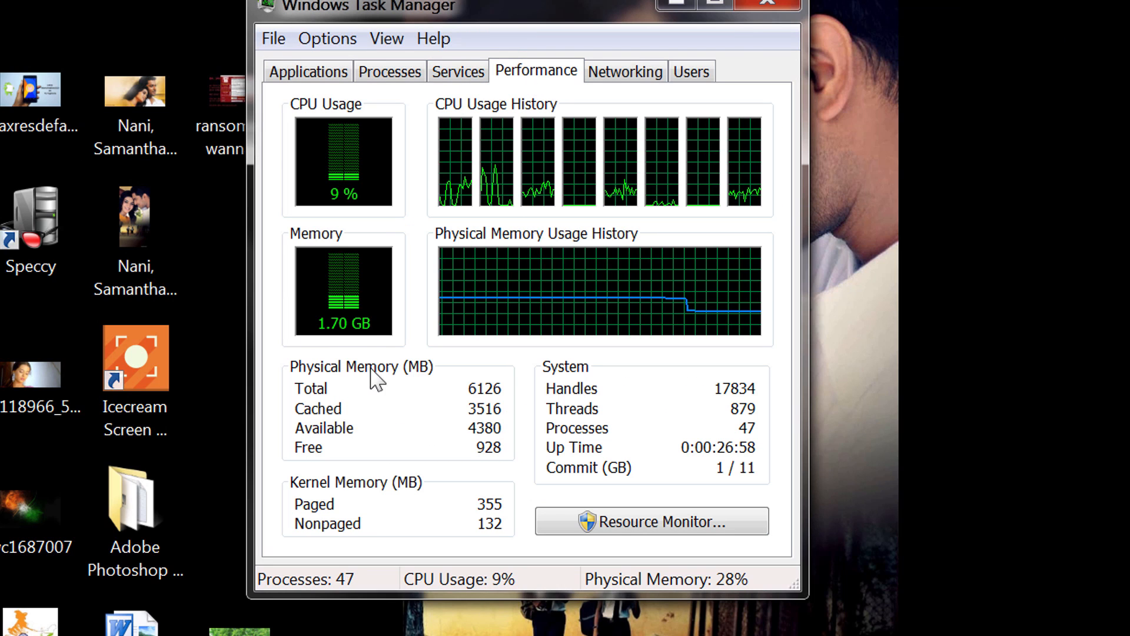
{"action": "mouse_move", "coordinate": [384, 332]}
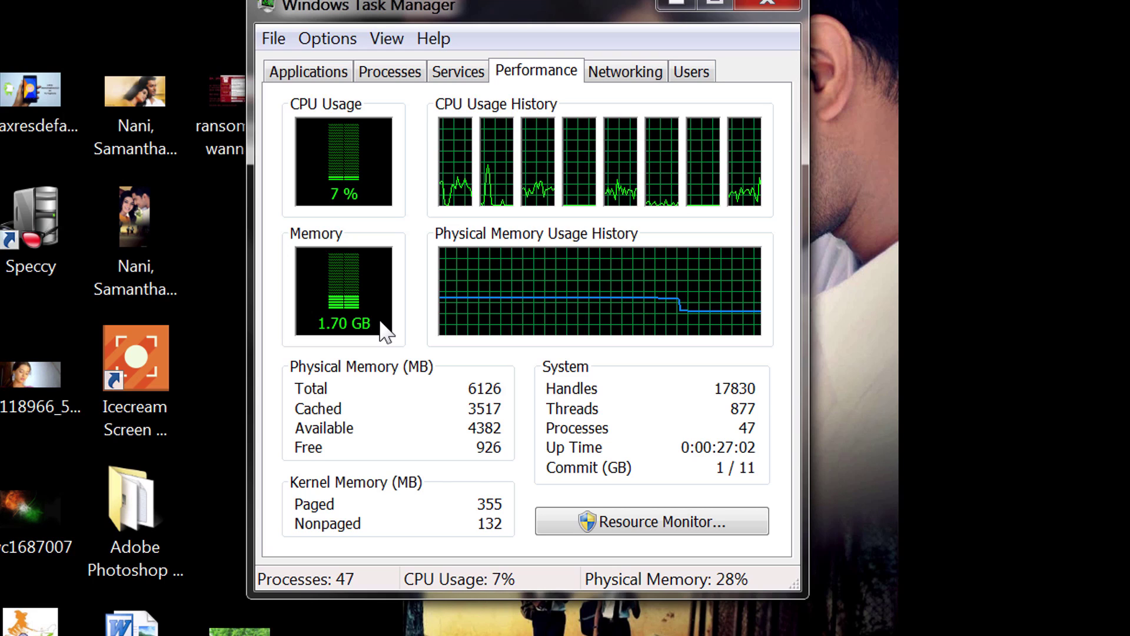
{"action": "mouse_move", "coordinate": [353, 335]}
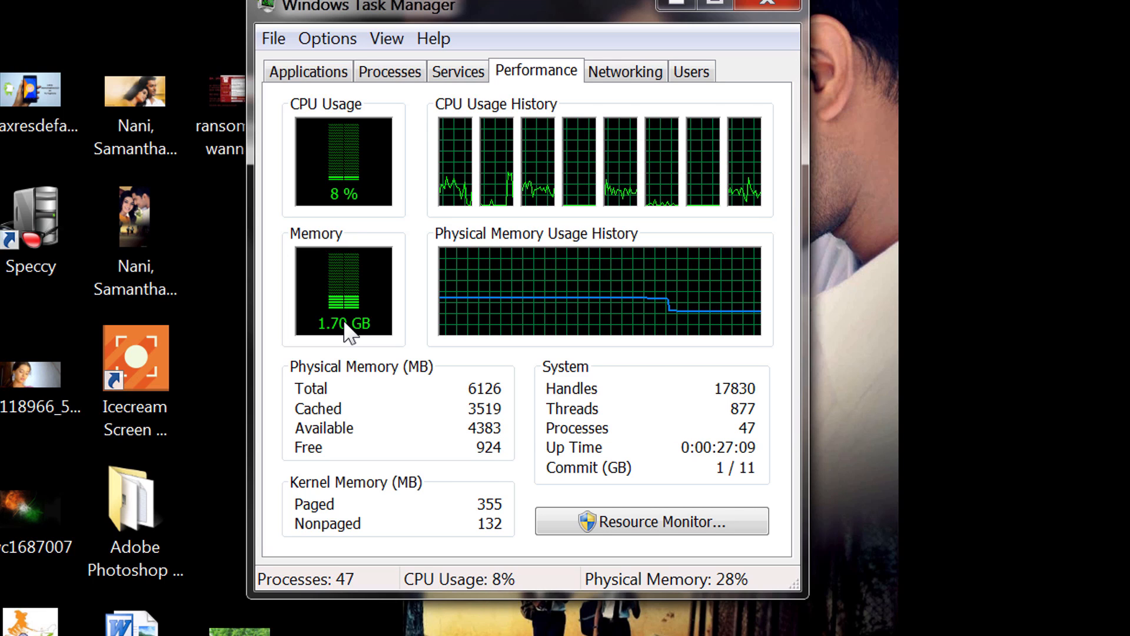
{"action": "mouse_move", "coordinate": [602, 307]}
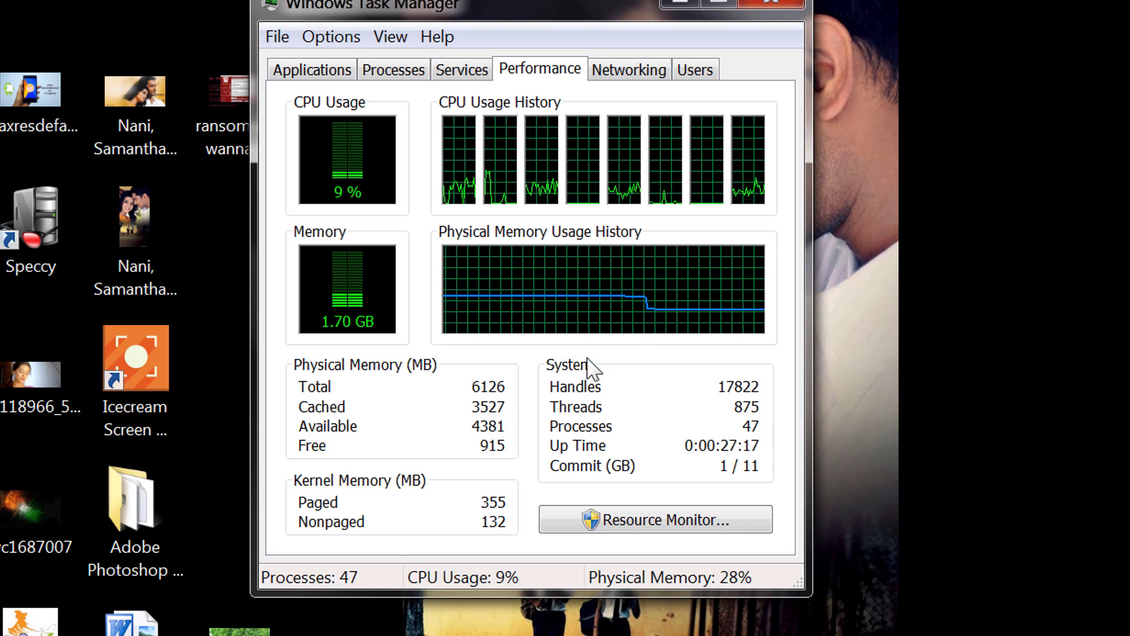
{"action": "mouse_move", "coordinate": [678, 324]}
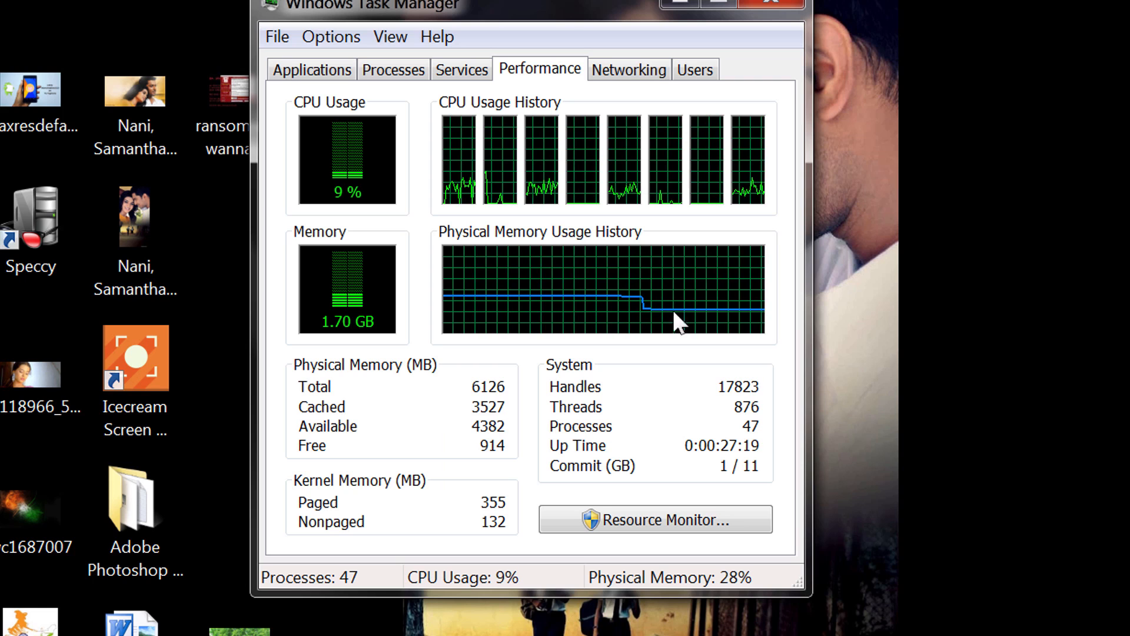
{"action": "left_click", "coordinate": [394, 70]}
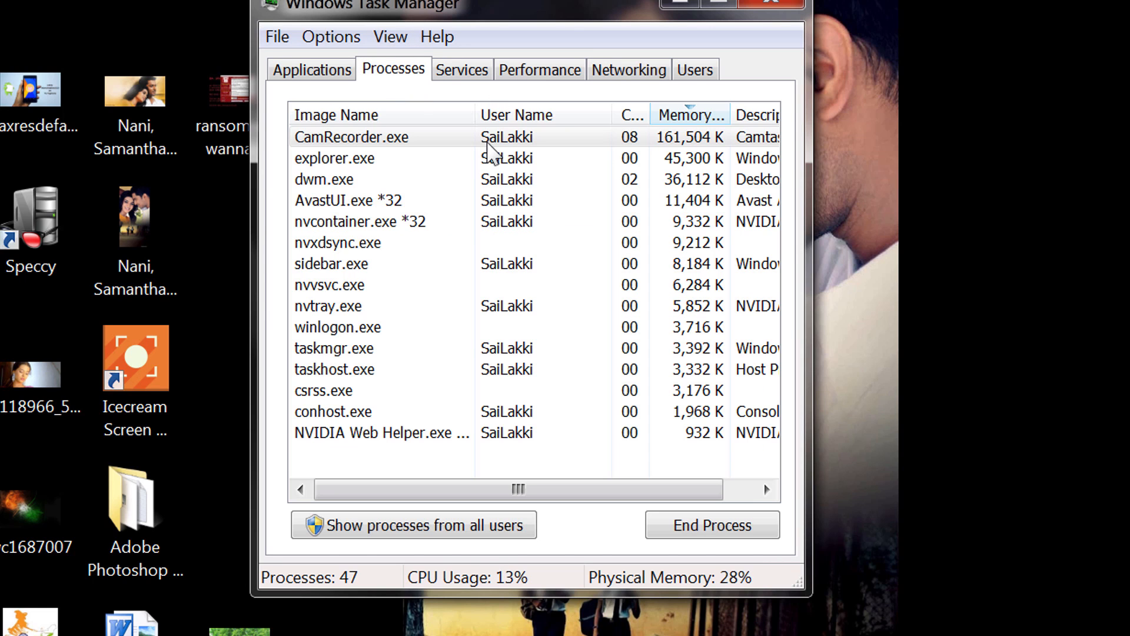